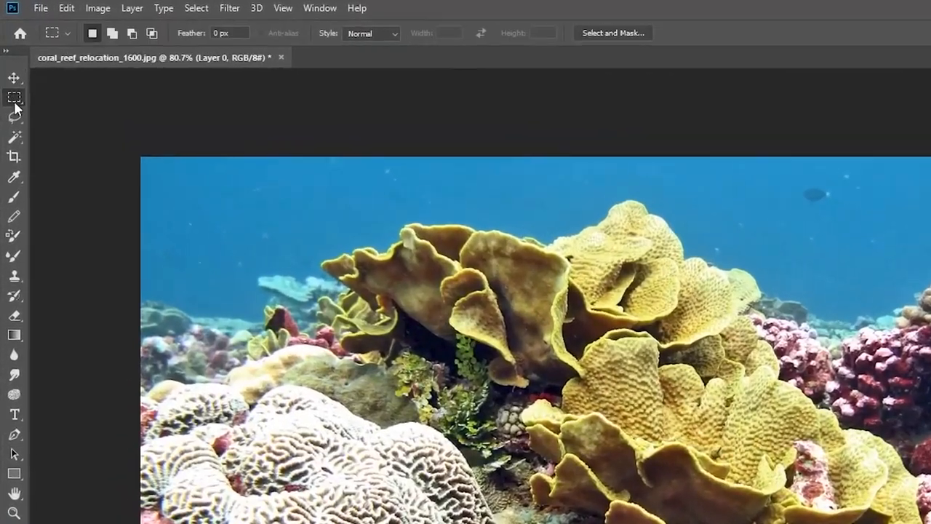
Cycle through the Rectangular Marquee, Lasso and Magic Wand tools, finishing on Magic Wand
{"action": "left_click", "coordinate": [14, 137]}
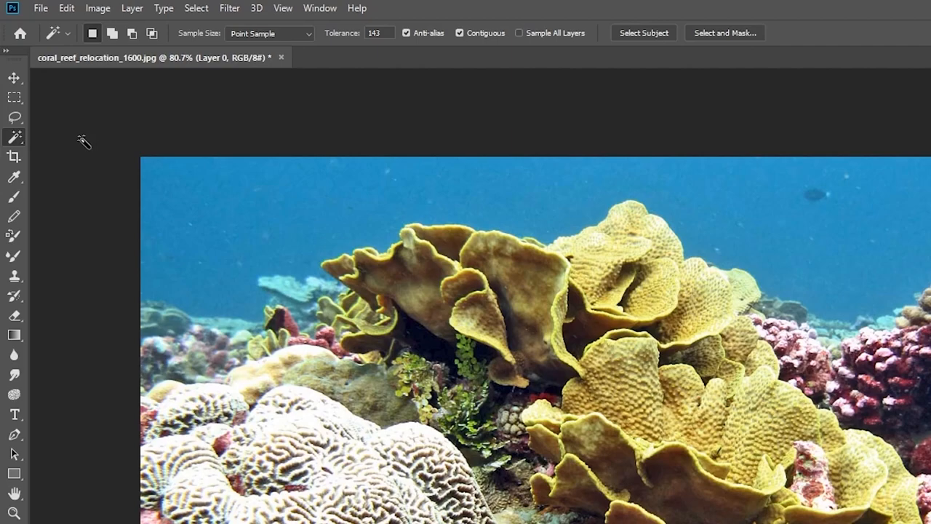
{"action": "left_click", "coordinate": [13, 96]}
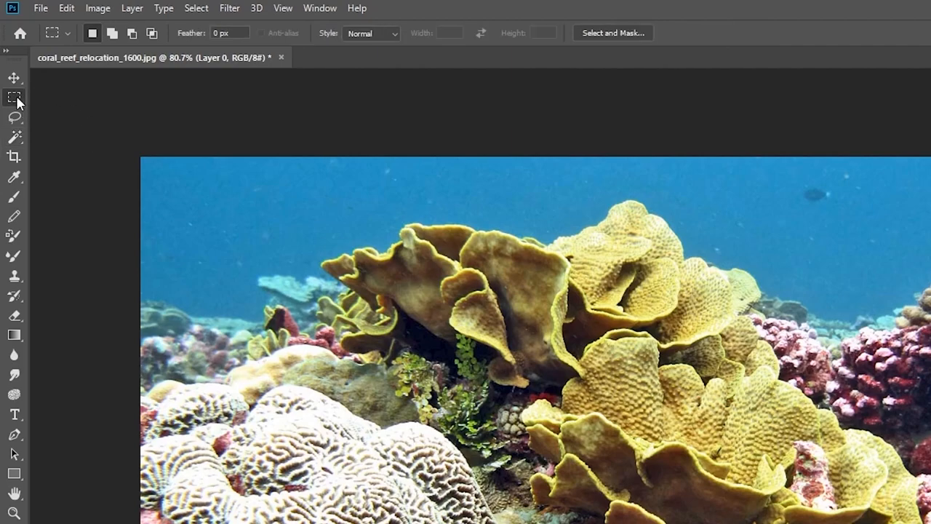
{"action": "left_click", "coordinate": [14, 118]}
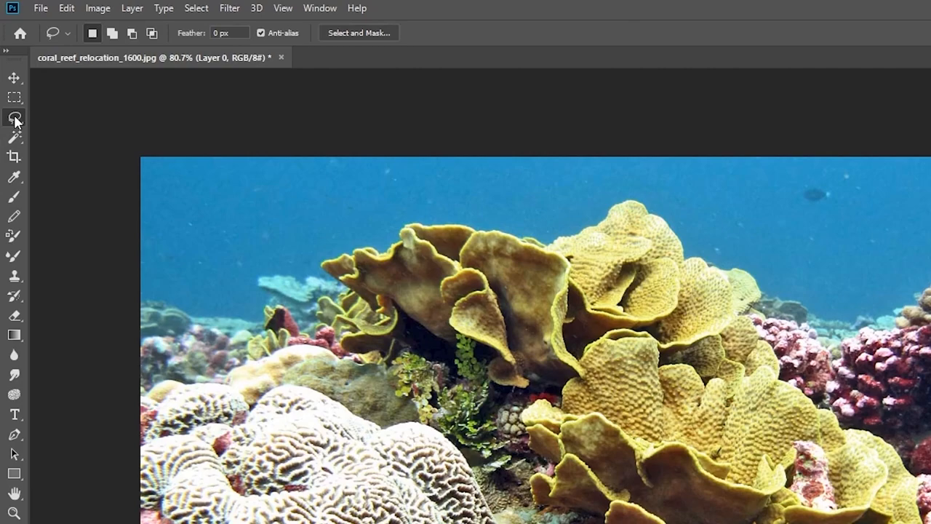
{"action": "left_click", "coordinate": [15, 137]}
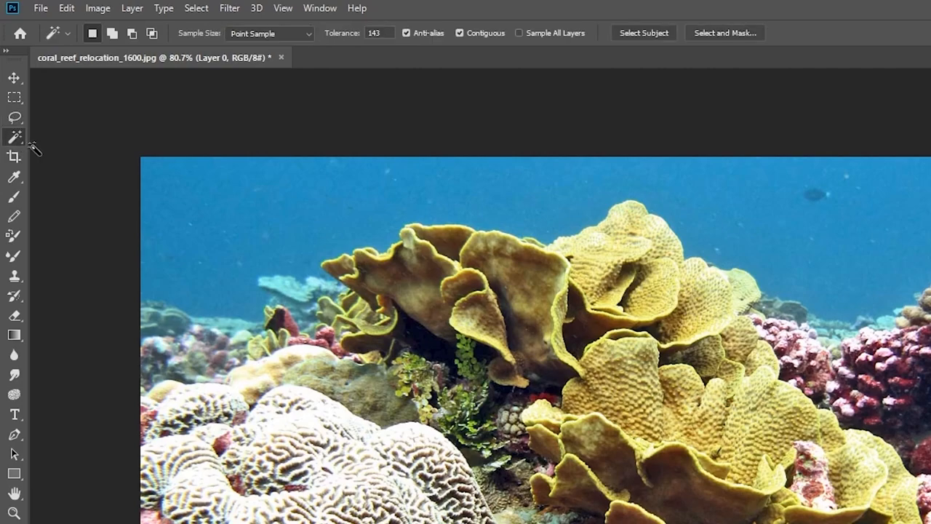
{"action": "mouse_move", "coordinate": [131, 164]}
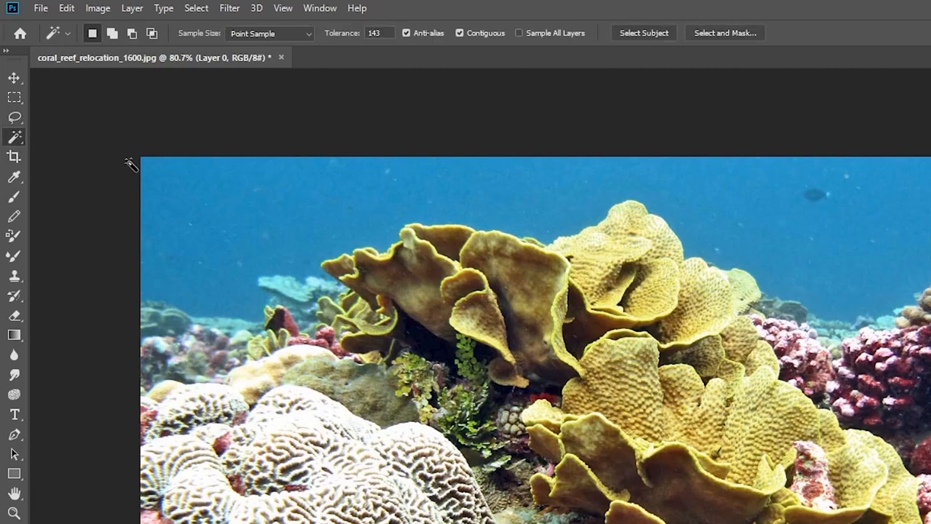
{"action": "mouse_move", "coordinate": [334, 218]}
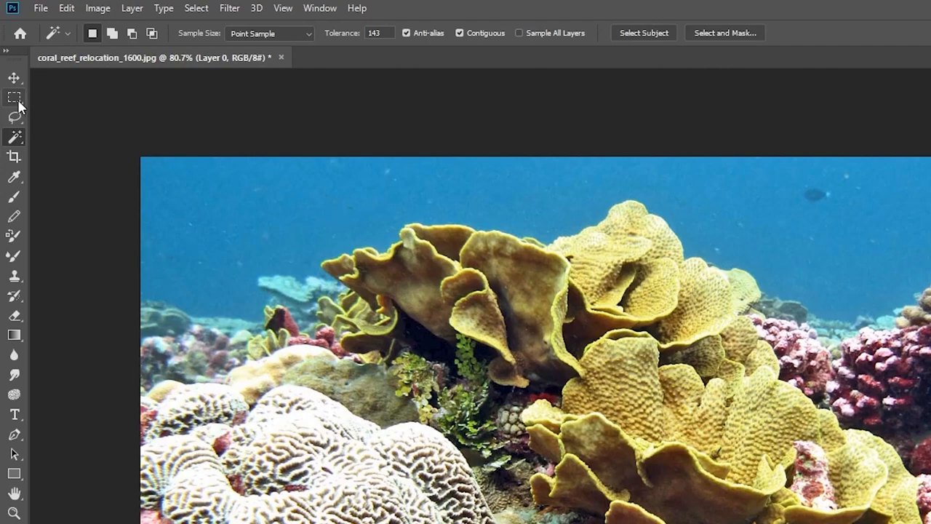
{"action": "mouse_move", "coordinate": [15, 97]}
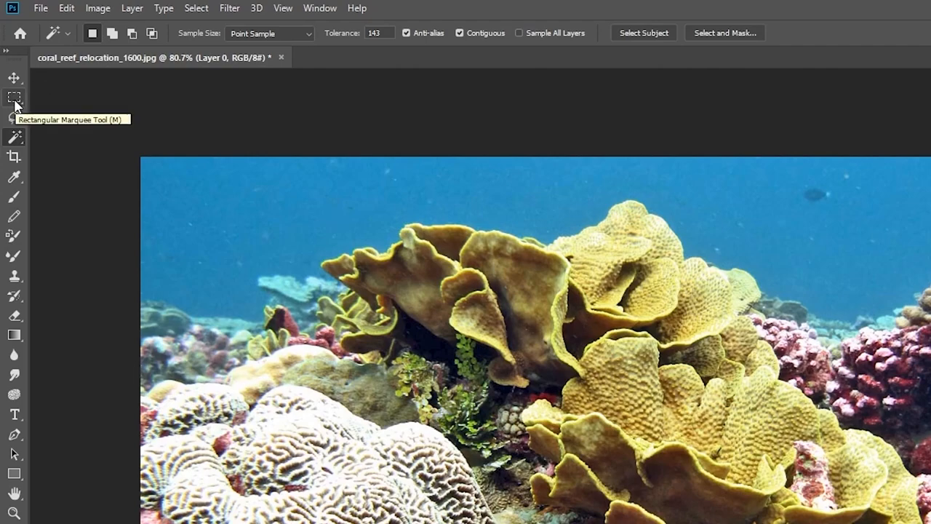
Draw a marquee over the left yellow coral, move it up into the water, then deselect
{"action": "left_click", "coordinate": [14, 97]}
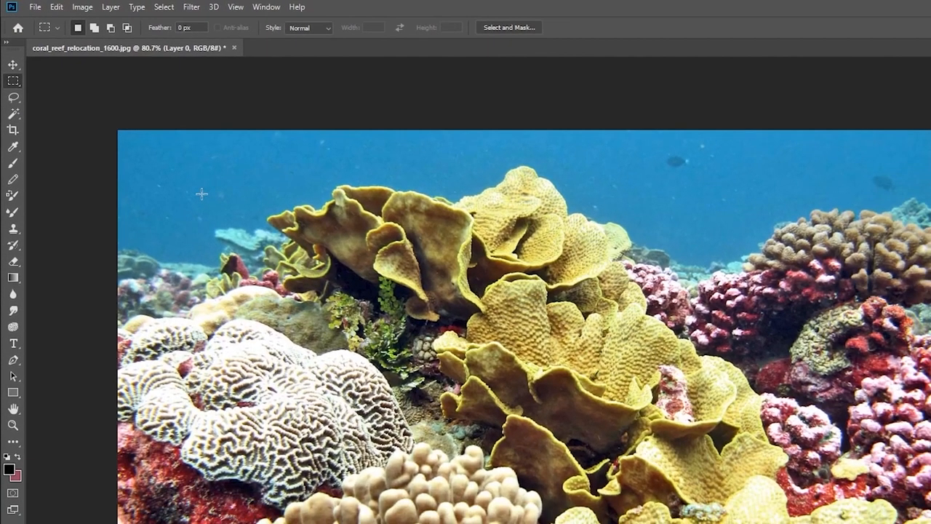
{"action": "left_click_drag", "start_coordinate": [201, 193], "coordinate": [467, 347]}
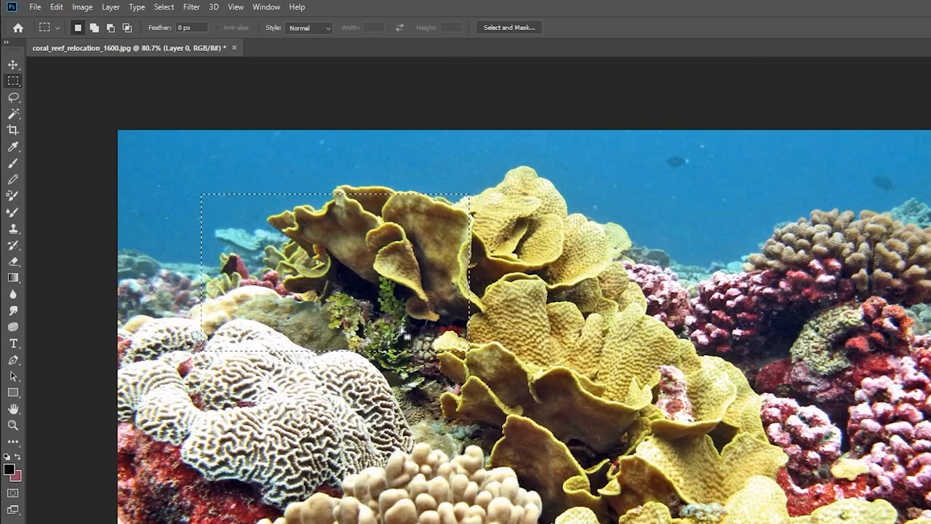
{"action": "mouse_move", "coordinate": [418, 248]}
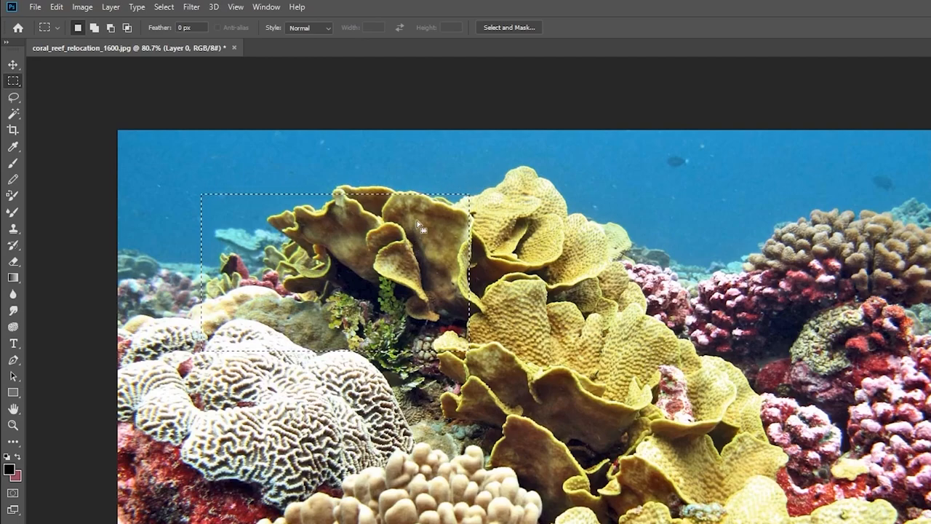
{"action": "mouse_move", "coordinate": [321, 253]}
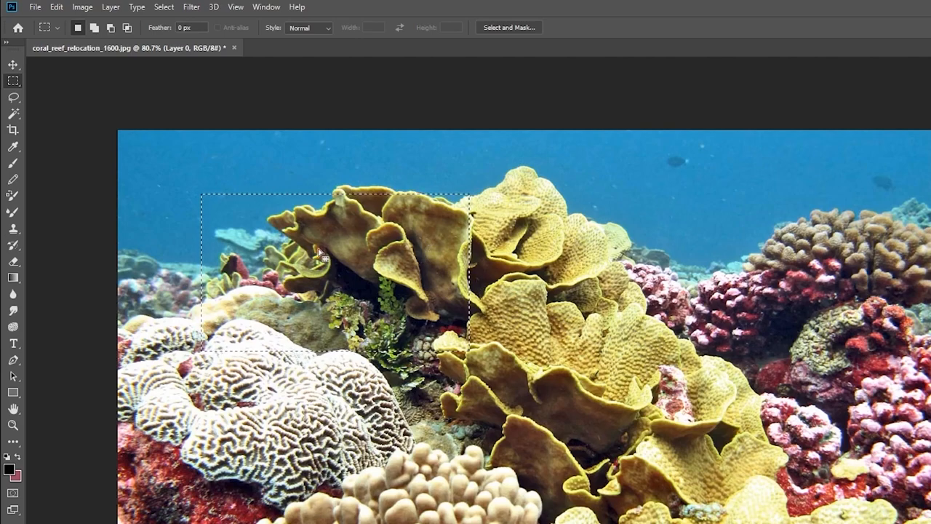
{"action": "left_click_drag", "start_coordinate": [327, 277], "coordinate": [269, 228]}
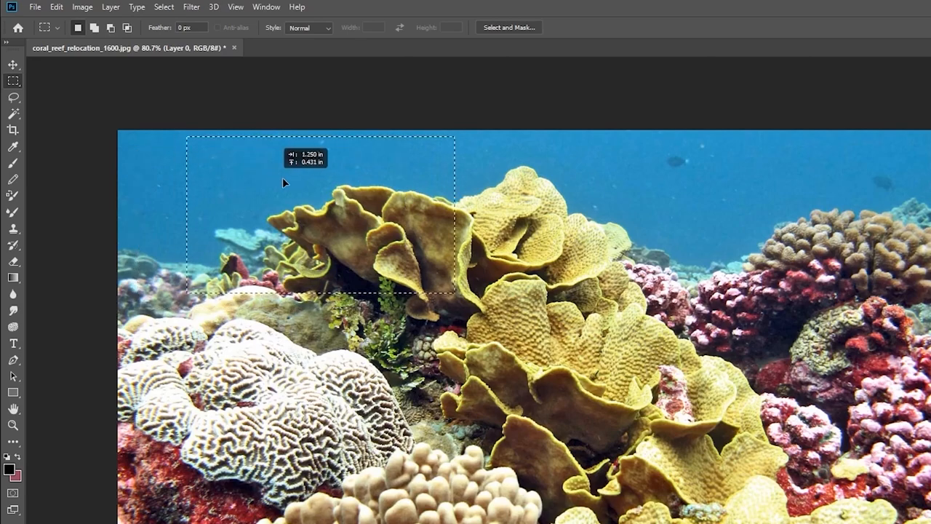
{"action": "left_click_drag", "start_coordinate": [284, 183], "coordinate": [374, 223]}
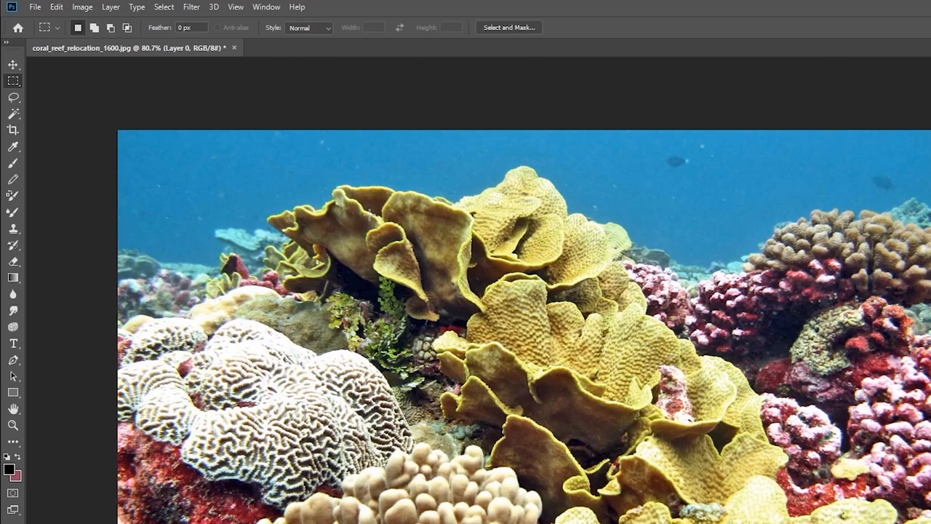
{"action": "mouse_move", "coordinate": [292, 182]}
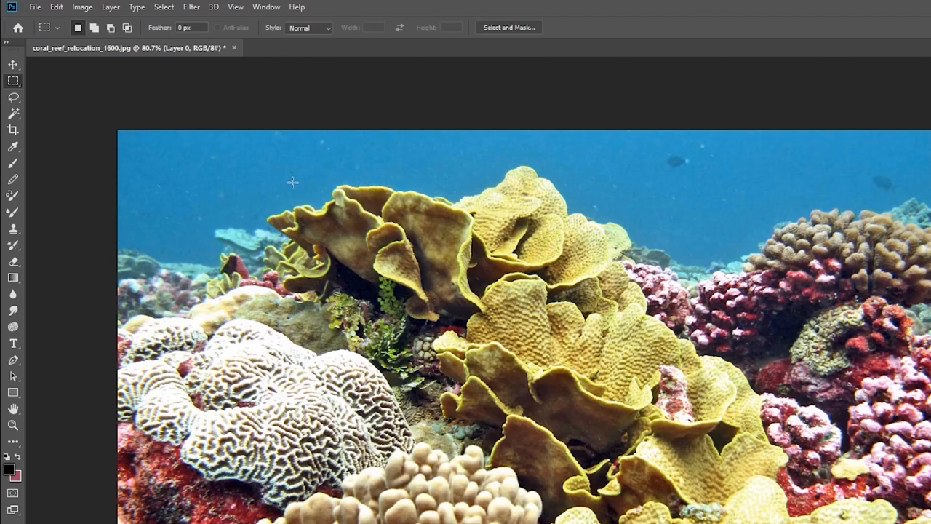
{"action": "mouse_move", "coordinate": [168, 143]}
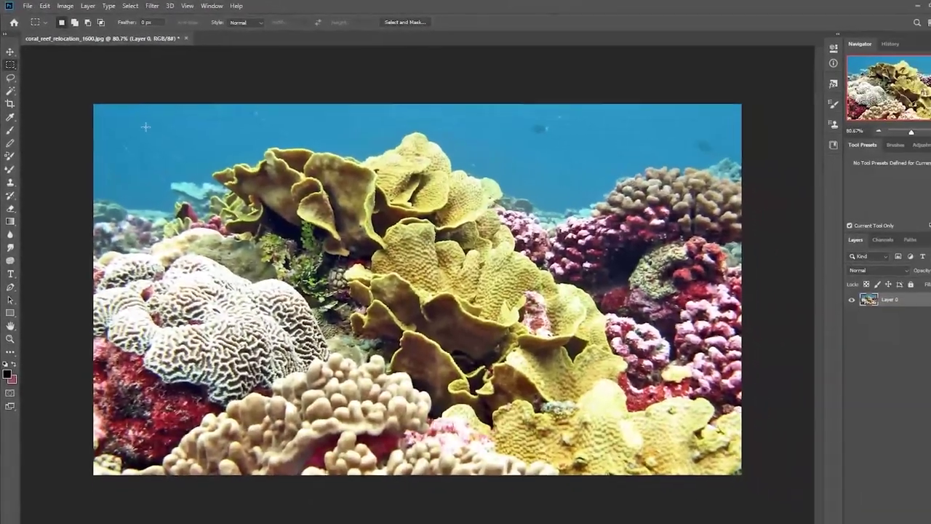
Drag a wide rectangle from the upper-left water down to the yellow coral tops
{"action": "left_click_drag", "start_coordinate": [143, 127], "coordinate": [295, 218]}
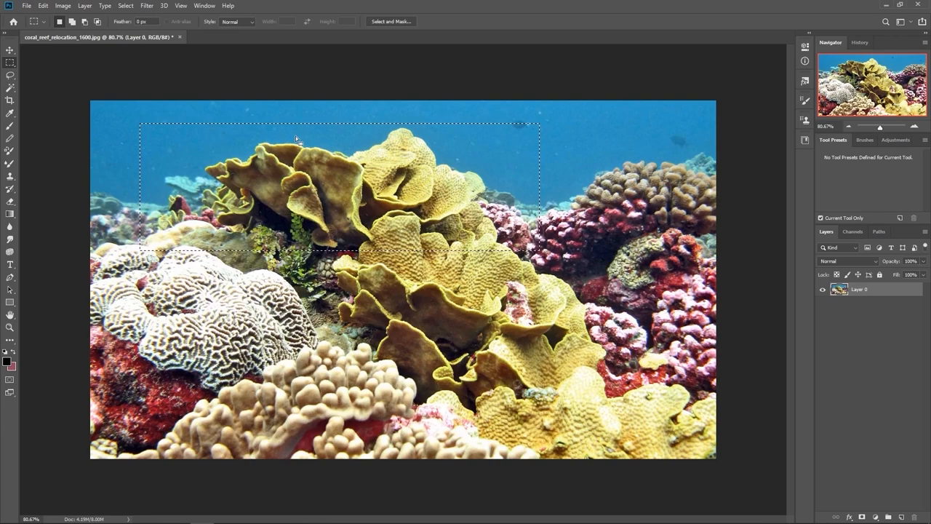
{"action": "mouse_move", "coordinate": [291, 232]}
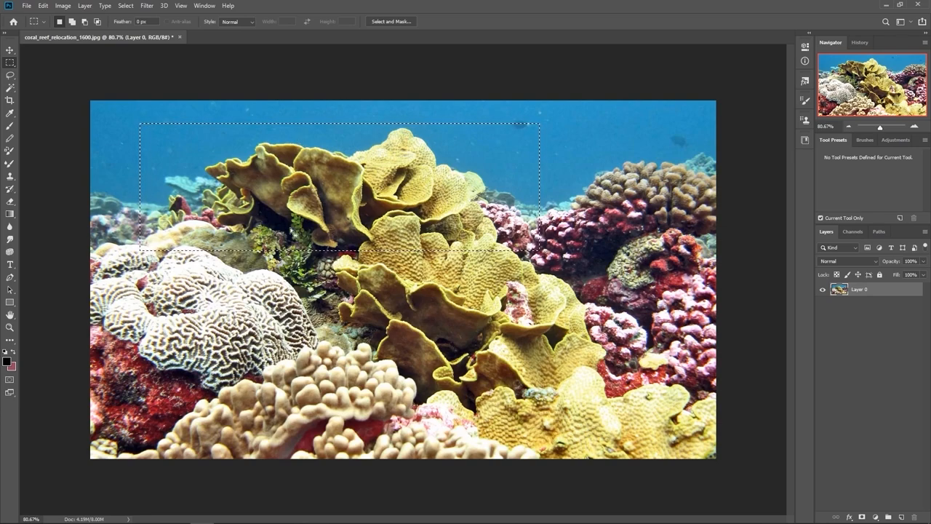
{"action": "mouse_move", "coordinate": [22, 79]}
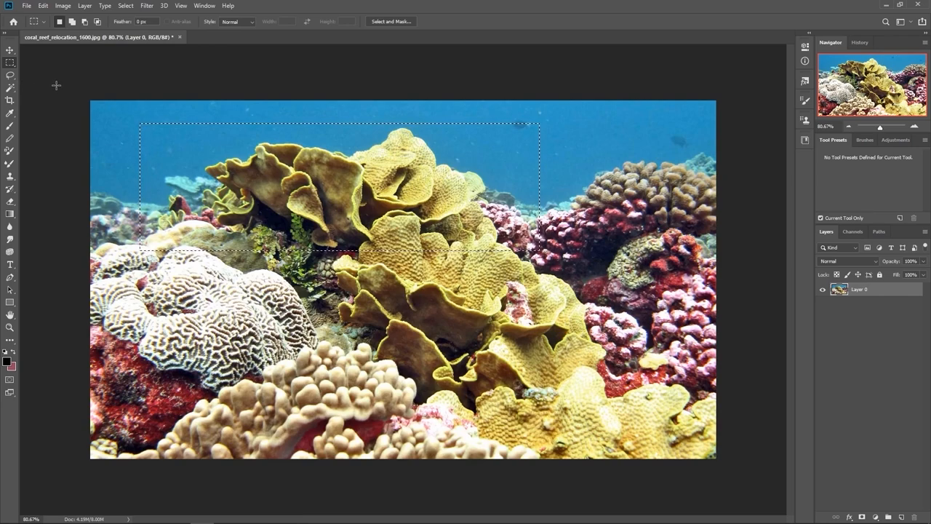
Trace a freehand Lasso outline around the large central yellow coral
{"action": "left_click", "coordinate": [10, 75]}
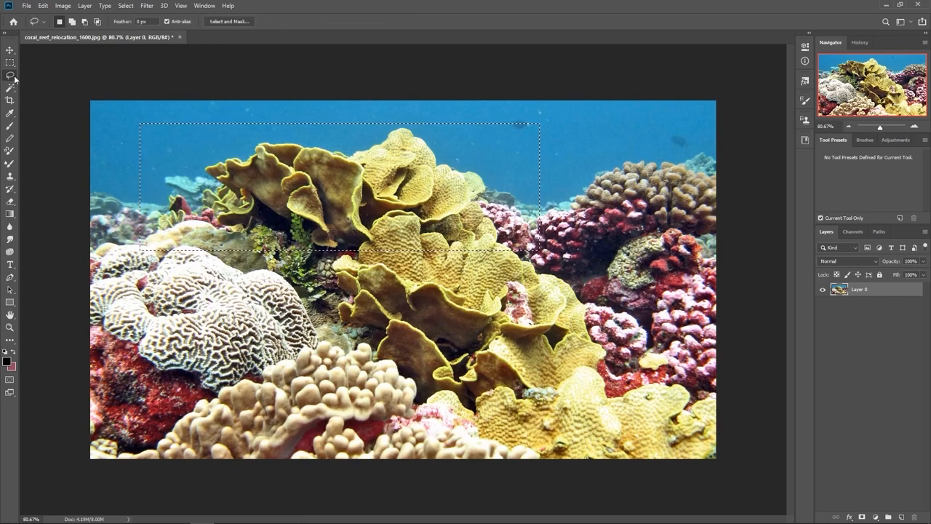
{"action": "mouse_move", "coordinate": [193, 166]}
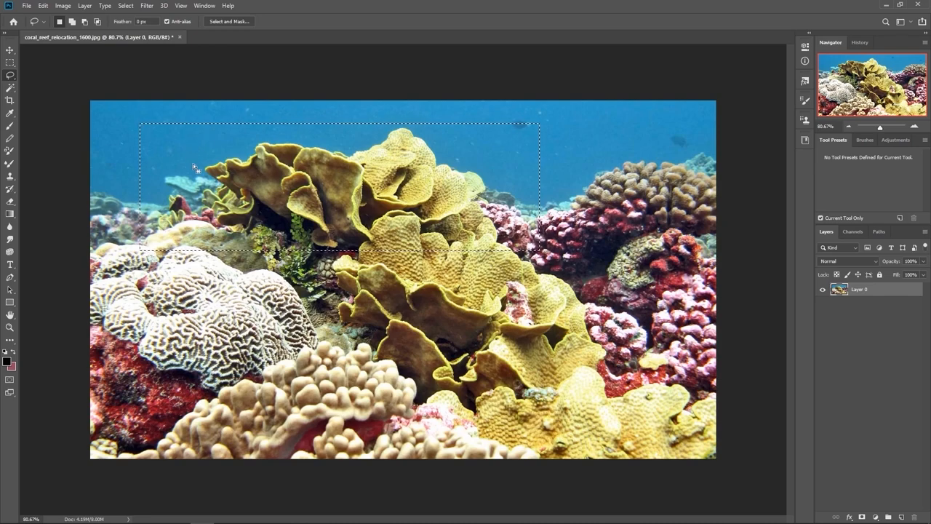
{"action": "mouse_move", "coordinate": [290, 170]}
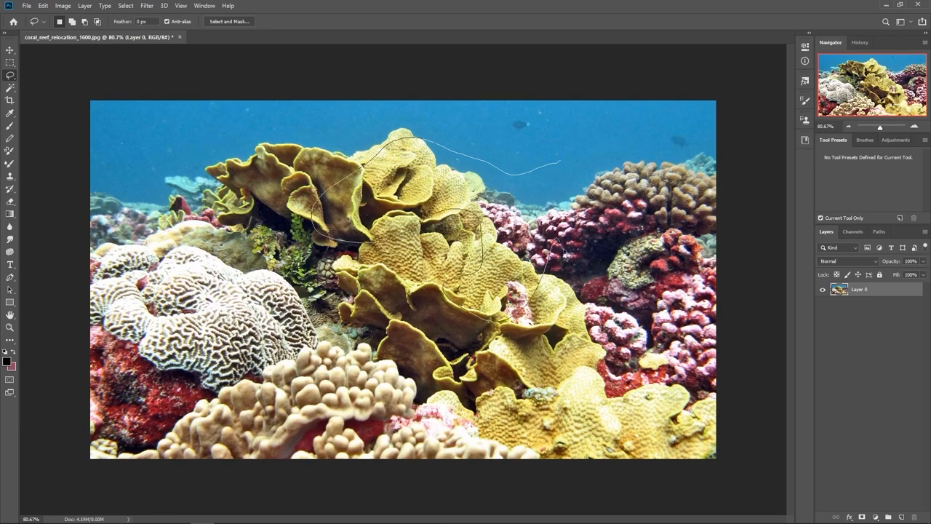
{"action": "left_click", "coordinate": [600, 167]}
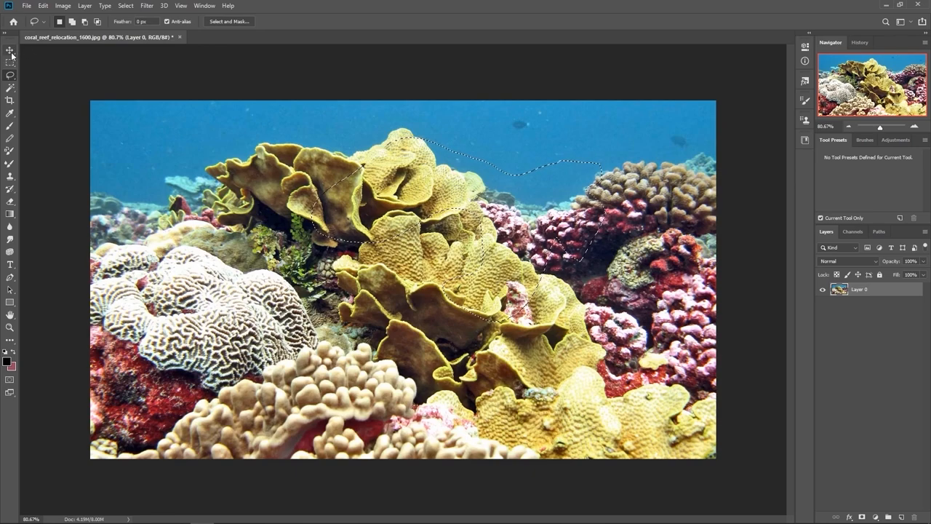
With the Move Tool, drag a copy of the selected coral toward the upper left
{"action": "left_click", "coordinate": [11, 50]}
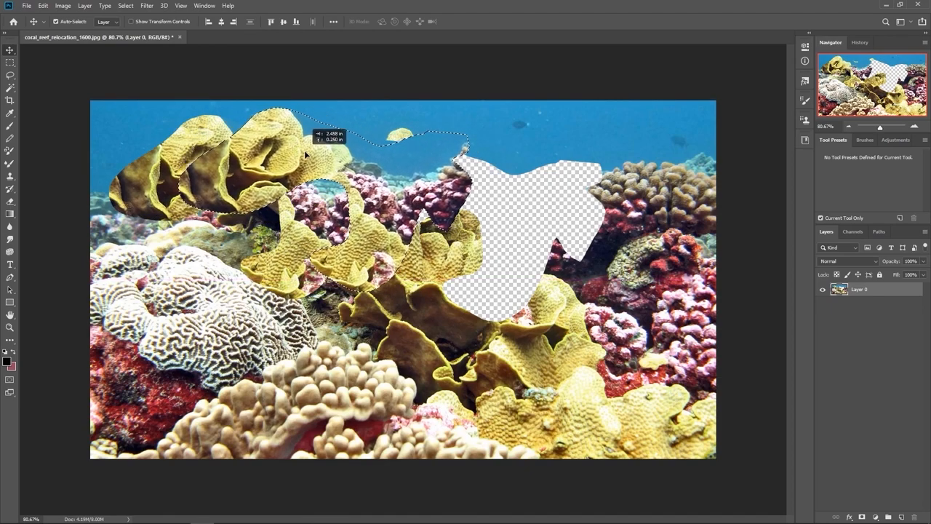
{"action": "left_click_drag", "start_coordinate": [305, 156], "coordinate": [331, 150]}
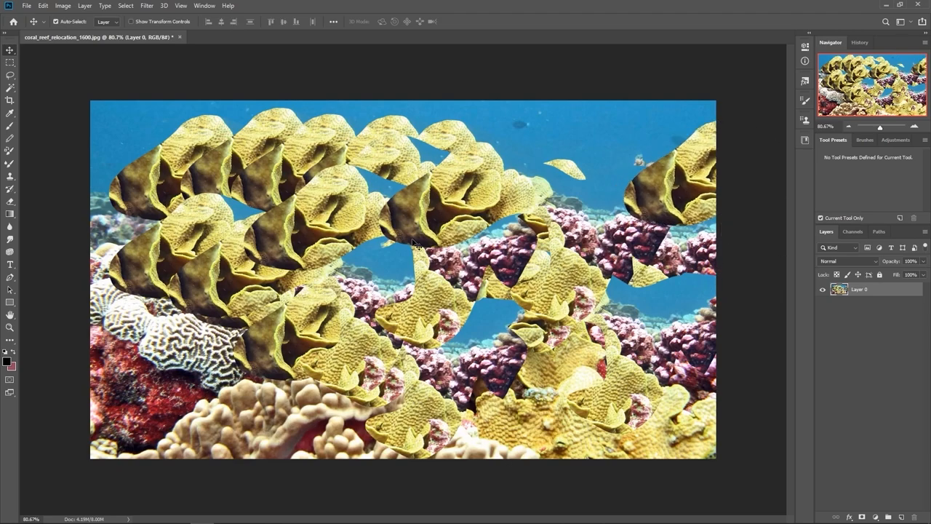
{"action": "mouse_move", "coordinate": [403, 229]}
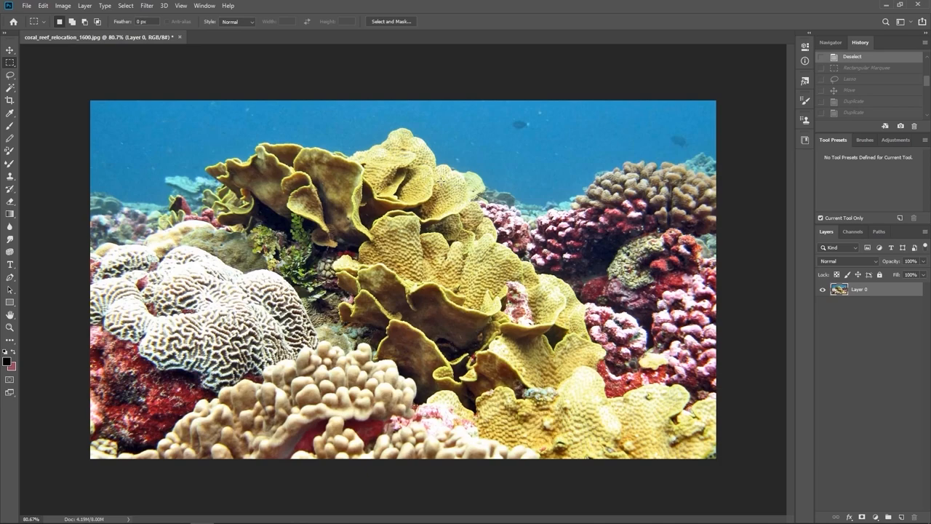
{"action": "mouse_move", "coordinate": [444, 186]}
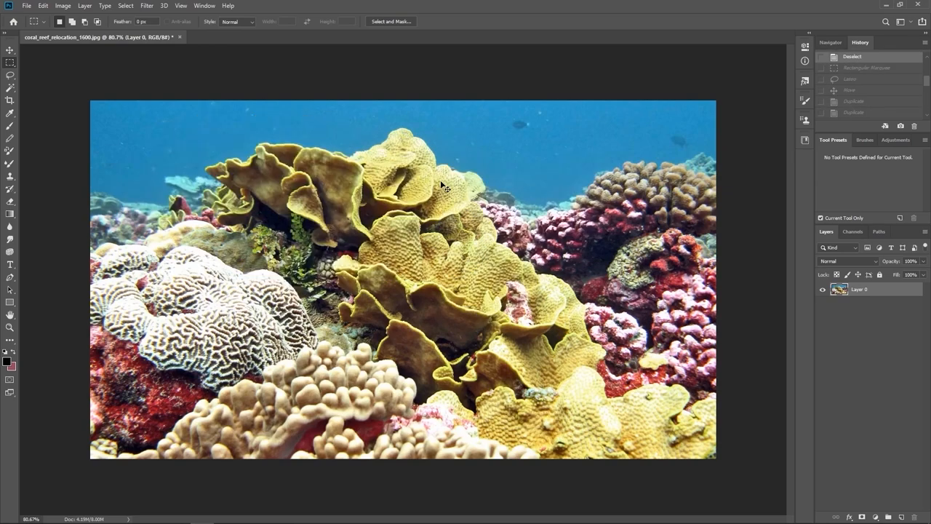
{"action": "mouse_move", "coordinate": [160, 85]}
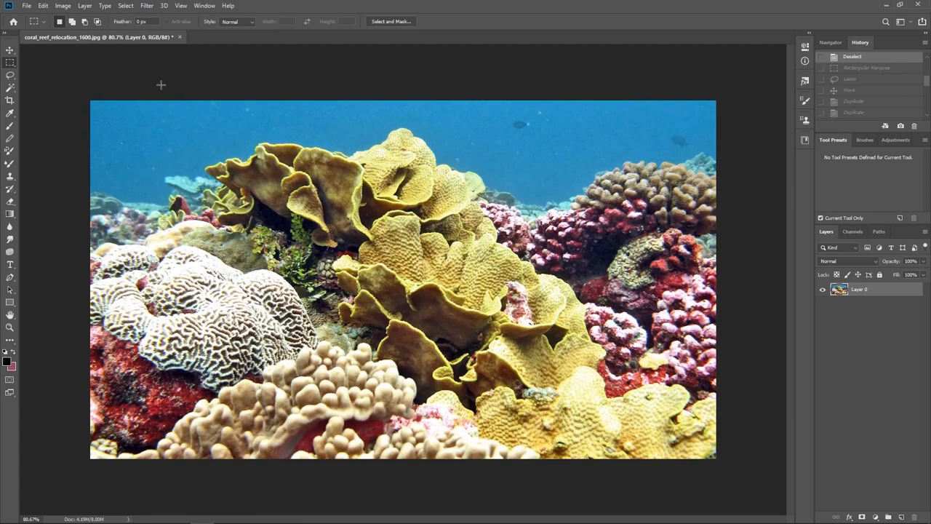
{"action": "mouse_move", "coordinate": [147, 85]}
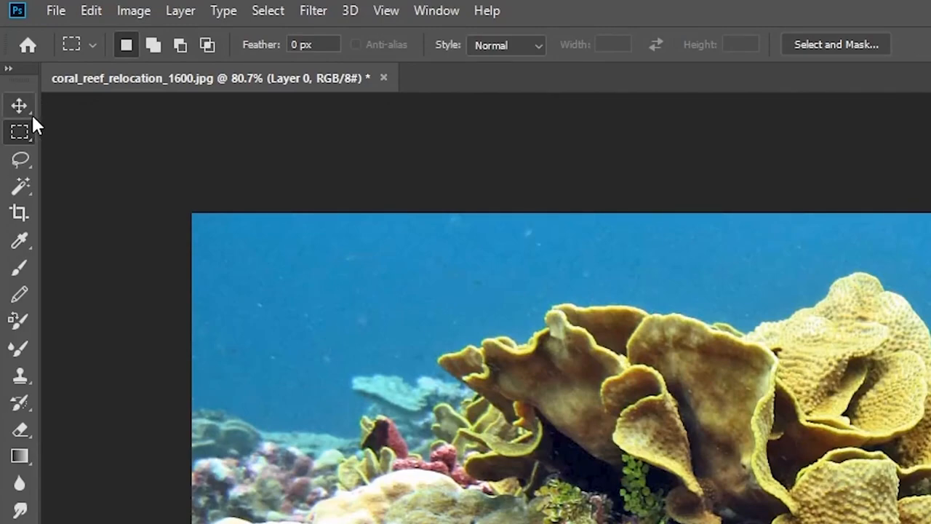
{"action": "mouse_move", "coordinate": [19, 106]}
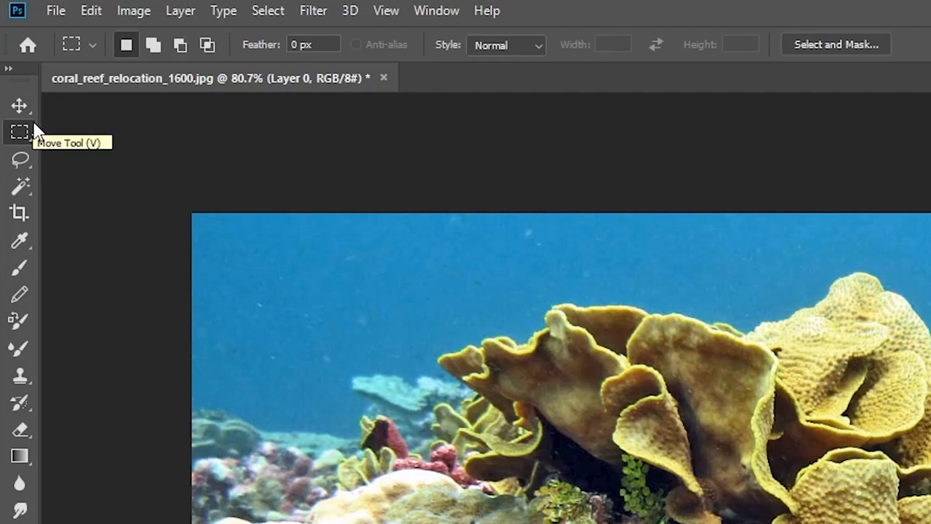
{"action": "mouse_move", "coordinate": [22, 142]}
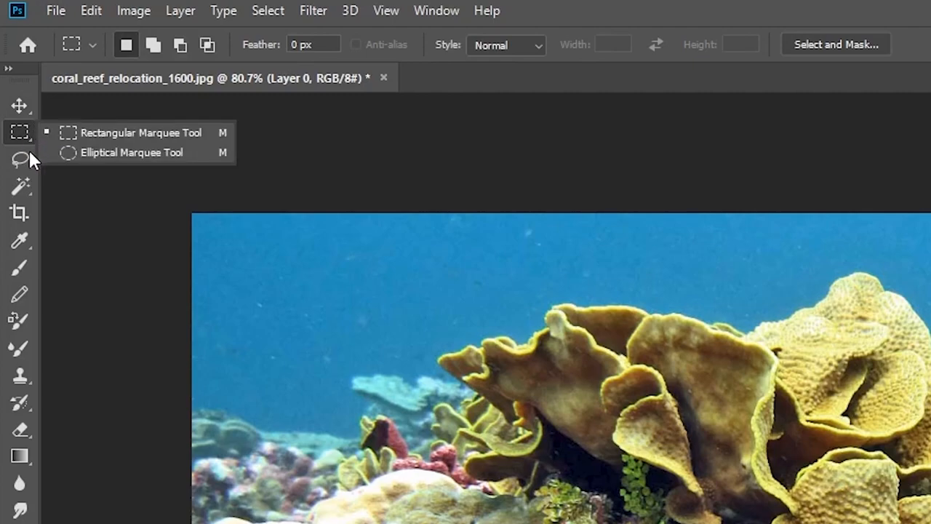
{"action": "mouse_move", "coordinate": [153, 133]}
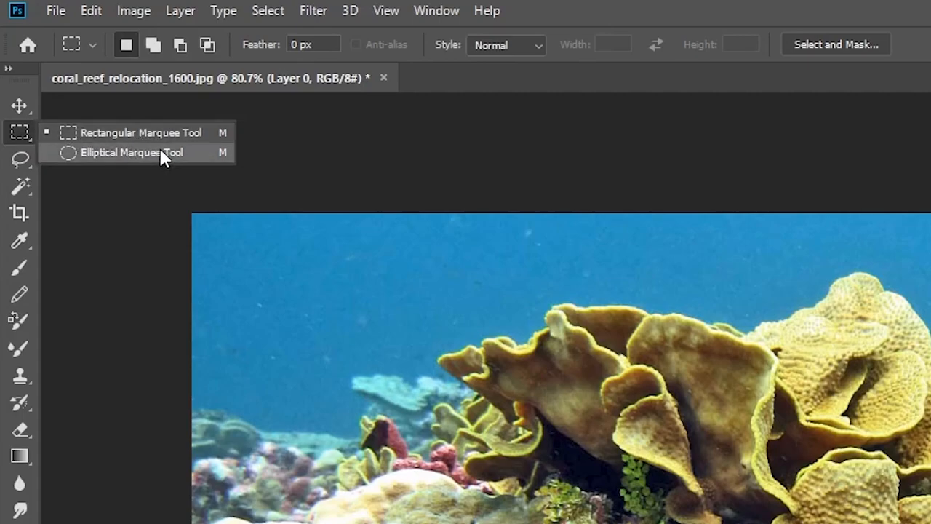
{"action": "mouse_move", "coordinate": [87, 140]}
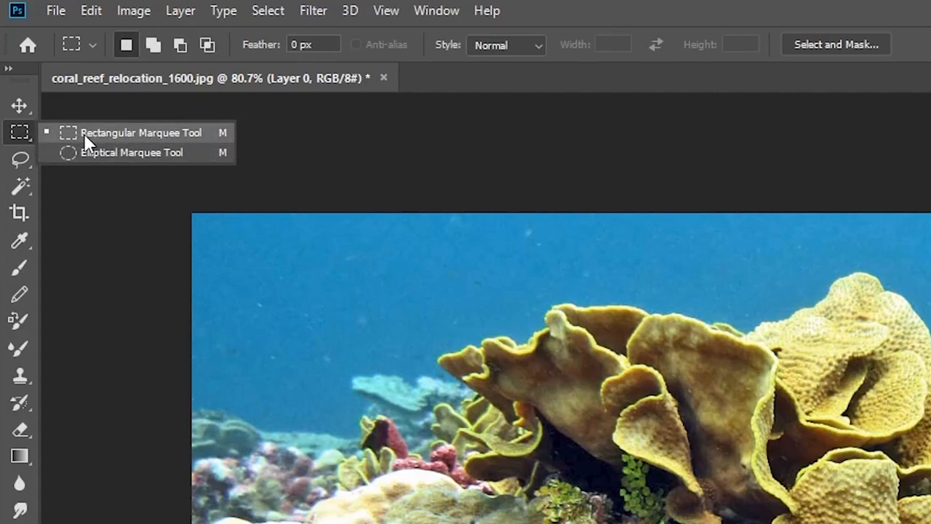
{"action": "mouse_move", "coordinate": [100, 152]}
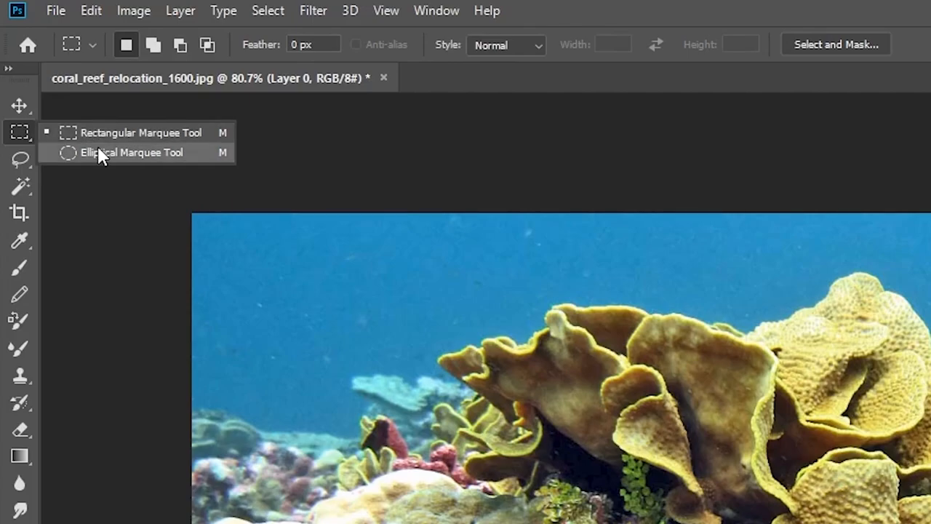
Choose the Elliptical Marquee Tool from the marquee flyout
{"action": "left_click", "coordinate": [132, 152]}
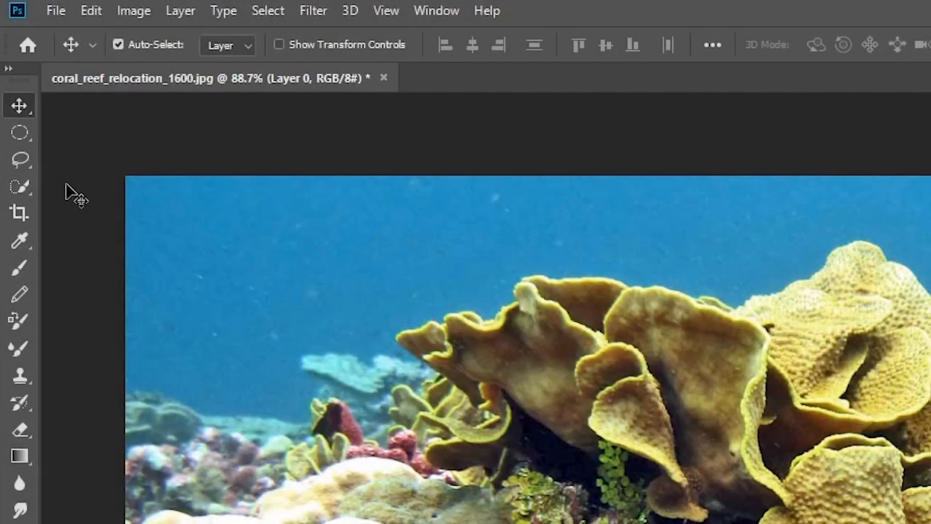
{"action": "mouse_move", "coordinate": [207, 185]}
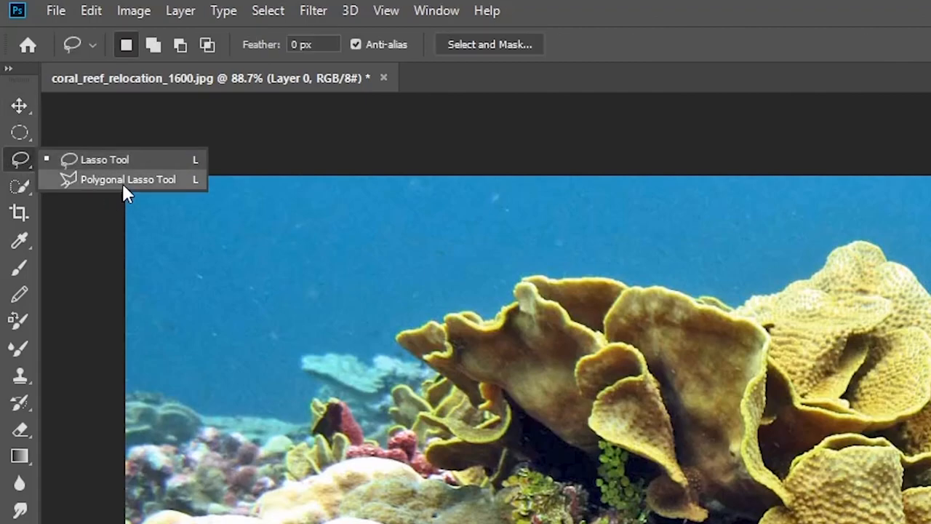
{"action": "mouse_move", "coordinate": [102, 188]}
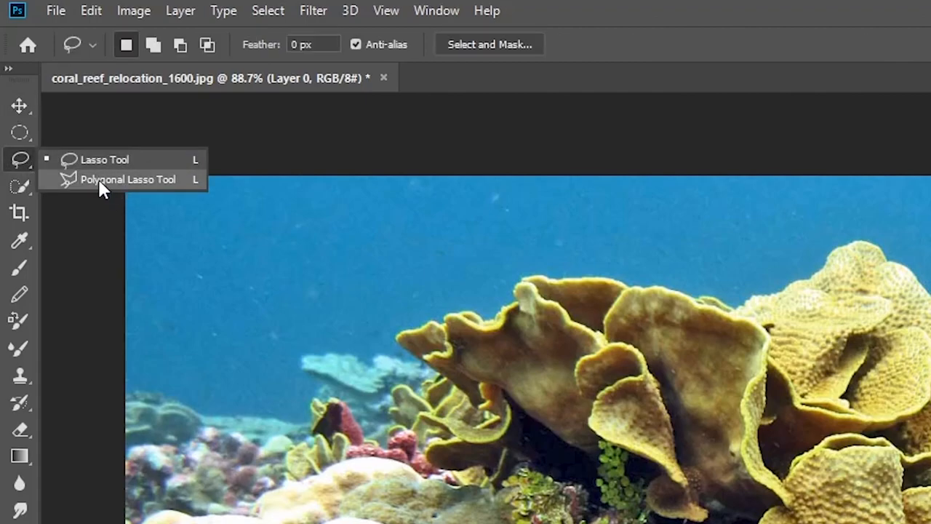
Choose the Polygonal Lasso Tool from the lasso tool group
{"action": "left_click", "coordinate": [128, 180]}
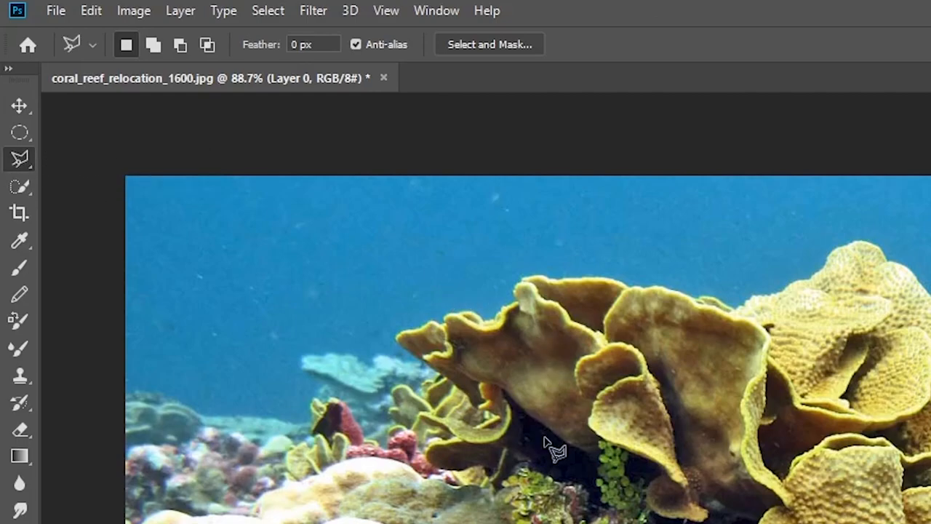
{"action": "mouse_move", "coordinate": [309, 411]}
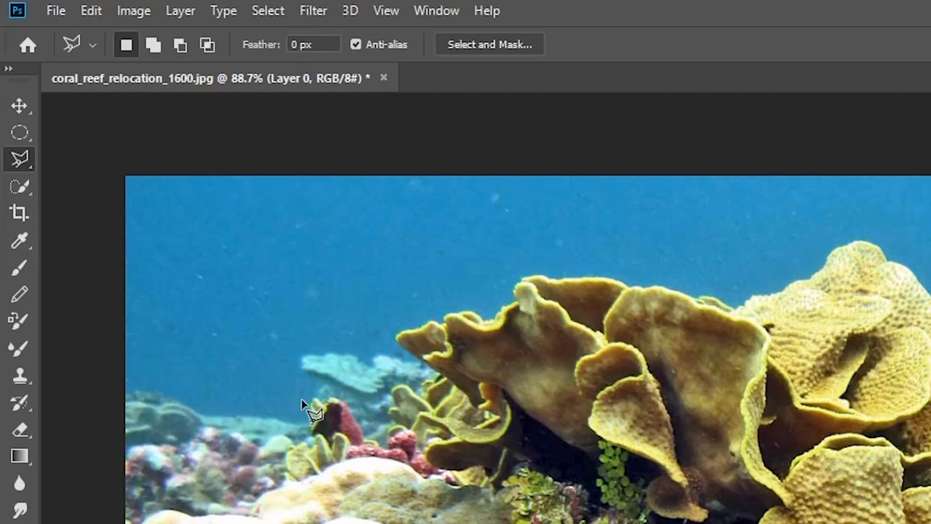
{"action": "mouse_move", "coordinate": [313, 413]}
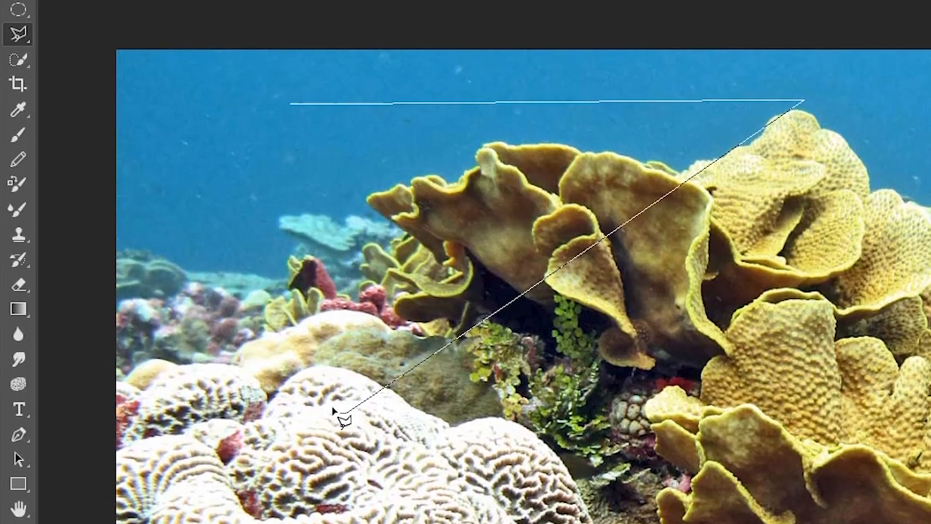
Add a corner point to the polygon outline around the water and coral
{"action": "left_click", "coordinate": [309, 93]}
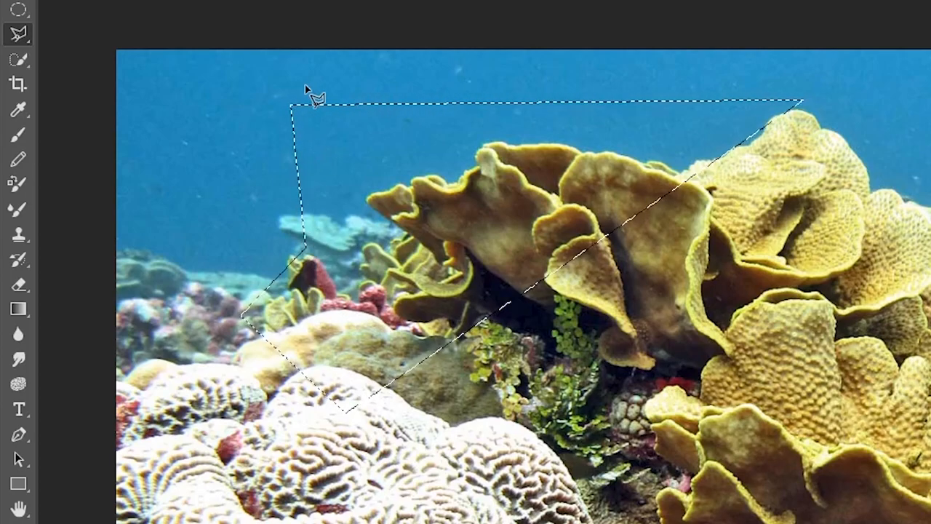
{"action": "mouse_move", "coordinate": [320, 215]}
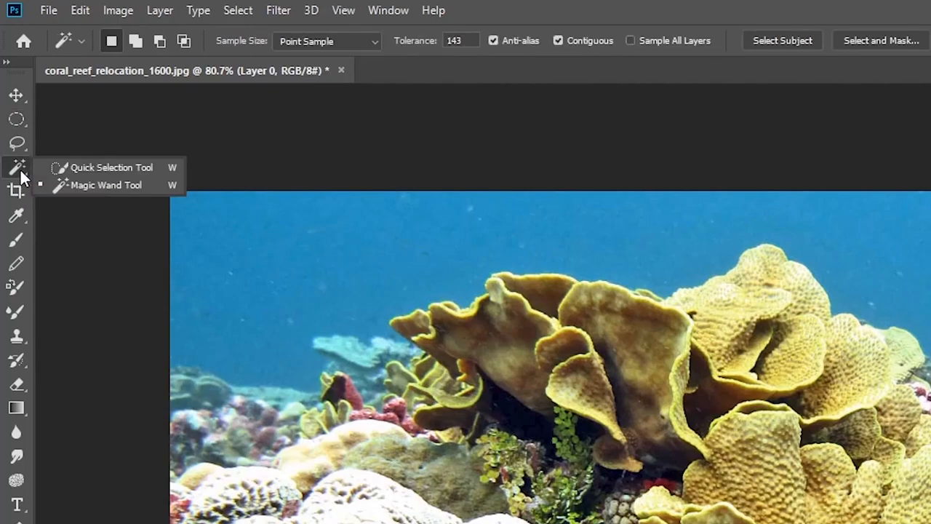
{"action": "mouse_move", "coordinate": [111, 167]}
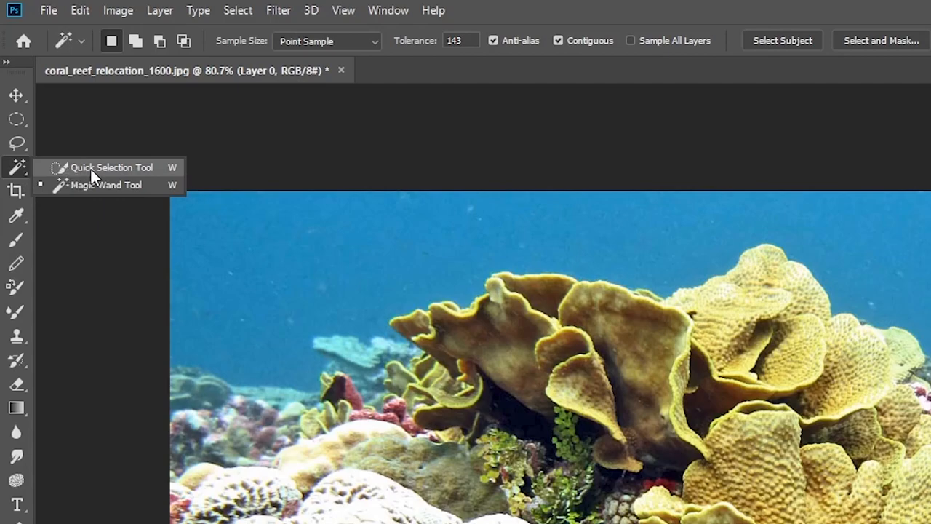
{"action": "mouse_move", "coordinate": [128, 172]}
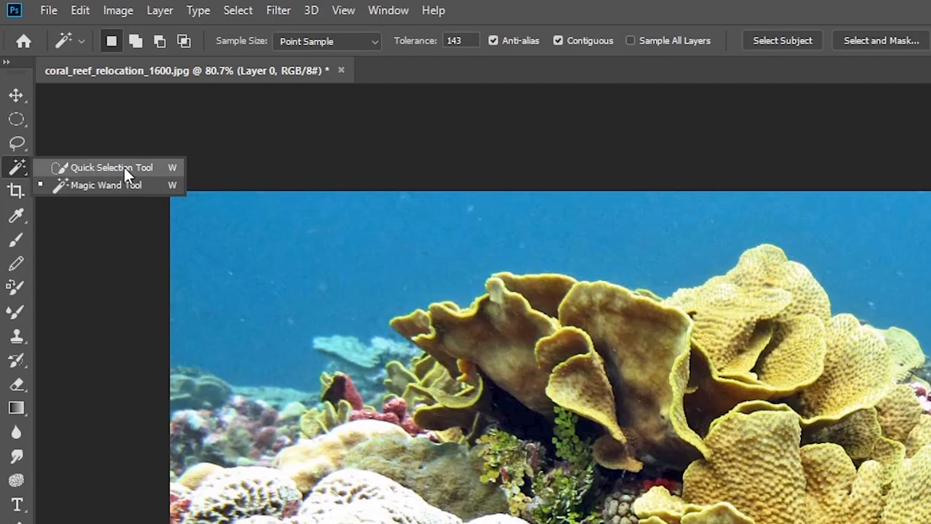
Choose the Quick Selection Tool from its tool group
{"action": "left_click", "coordinate": [111, 167]}
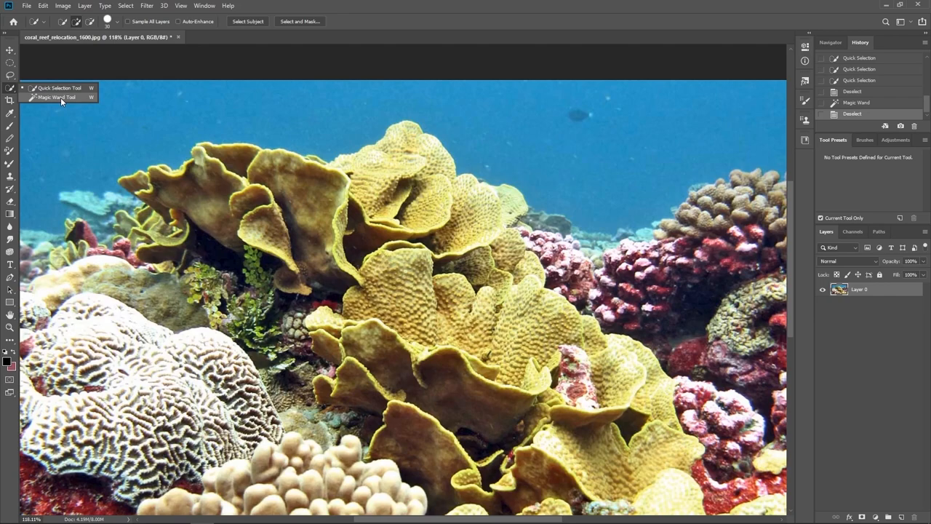
Pick the Magic Wand Tool and click the blue water to select it
{"action": "left_click", "coordinate": [57, 97]}
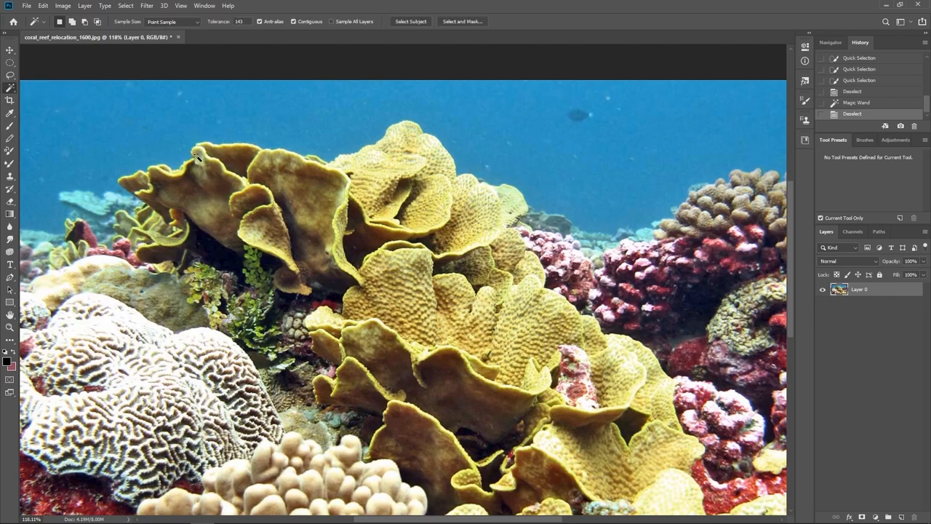
{"action": "mouse_move", "coordinate": [457, 144]}
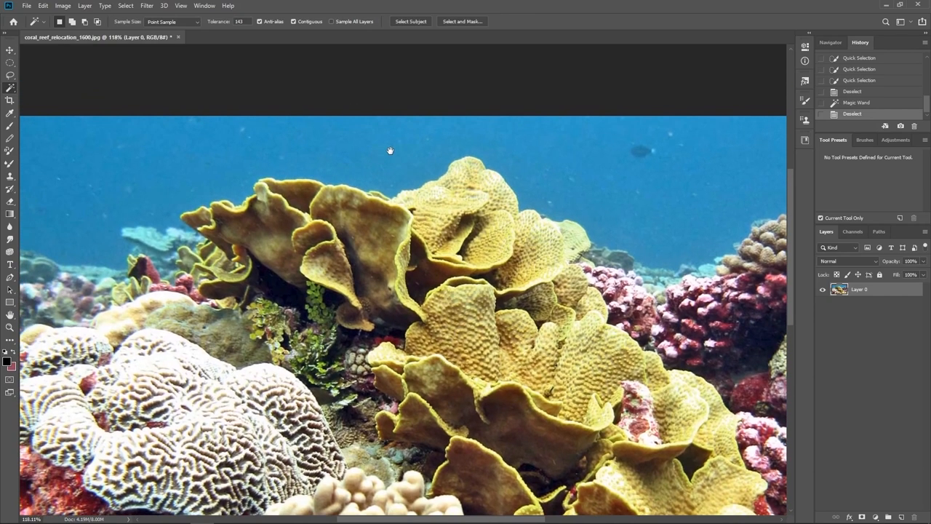
{"action": "mouse_move", "coordinate": [397, 145]}
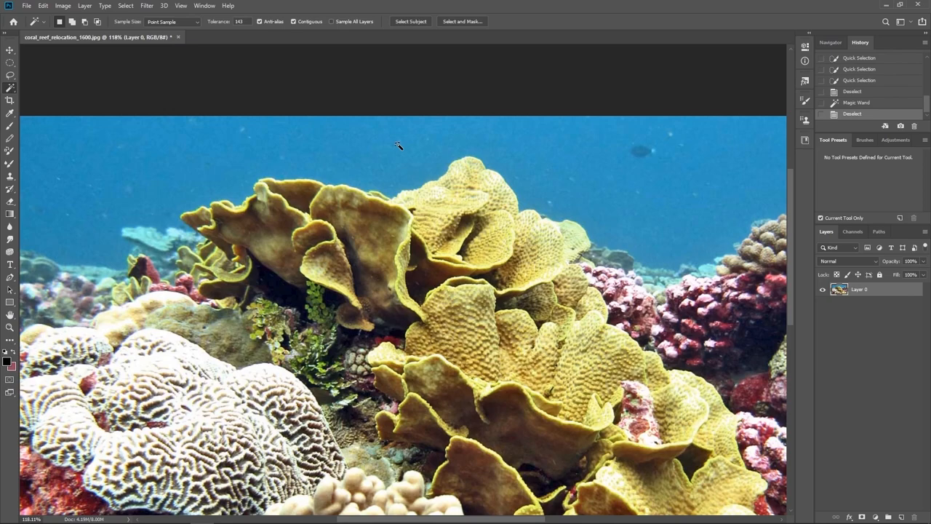
{"action": "mouse_move", "coordinate": [317, 148]}
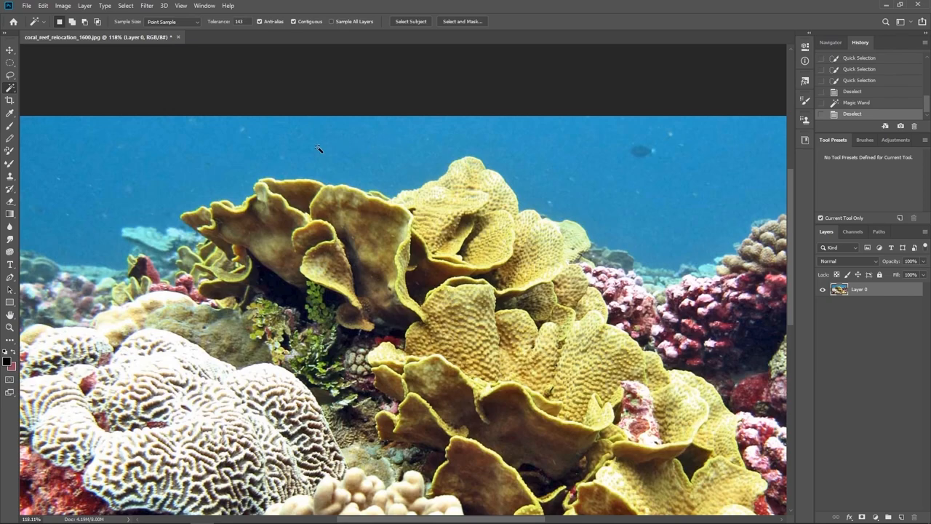
{"action": "left_click", "coordinate": [356, 140]}
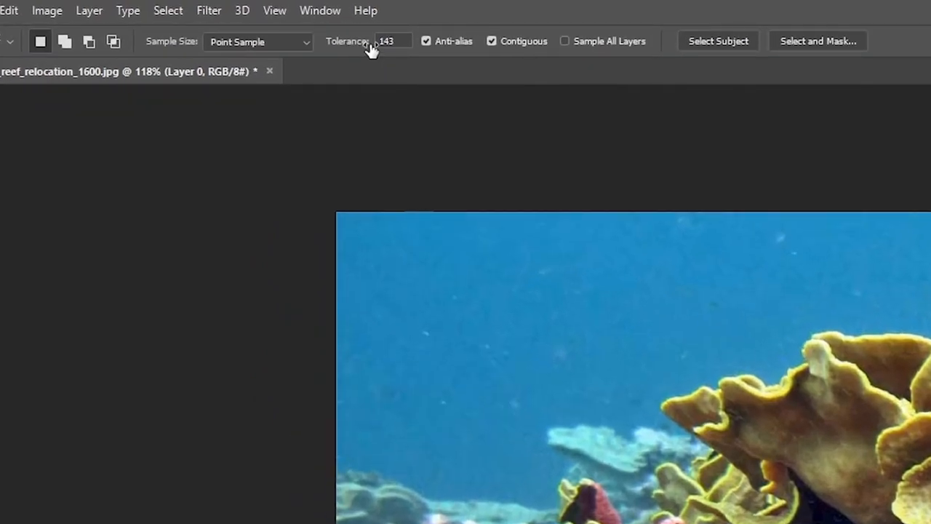
{"action": "mouse_move", "coordinate": [383, 42]}
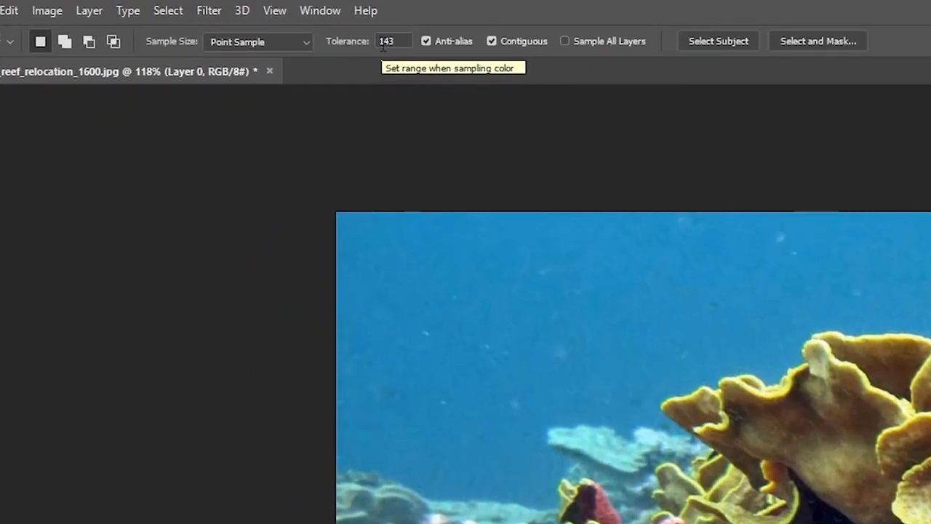
Select the Magic Wand Tolerance value 143 so it can be replaced with 208
{"action": "triple_click", "coordinate": [385, 41]}
{"action": "type", "text": "208"}
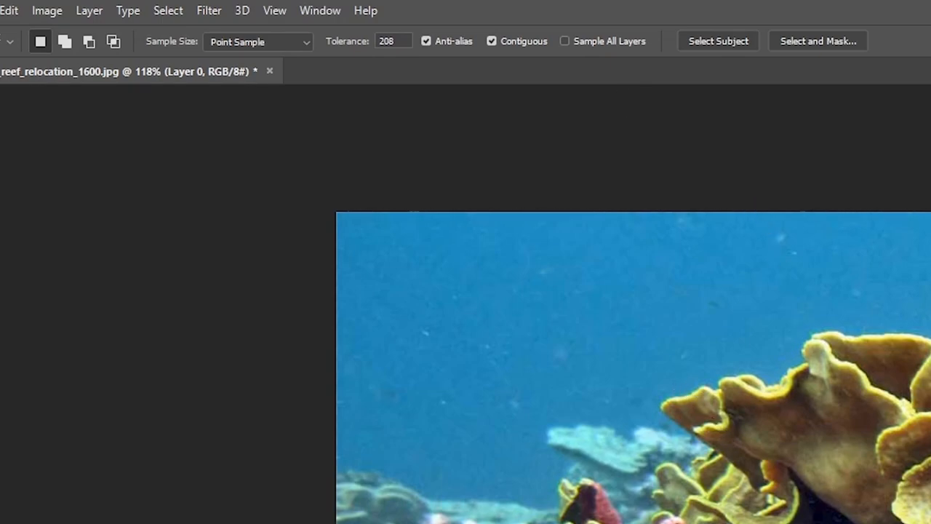
{"action": "mouse_move", "coordinate": [618, 188]}
{"action": "type", "text": "0"}
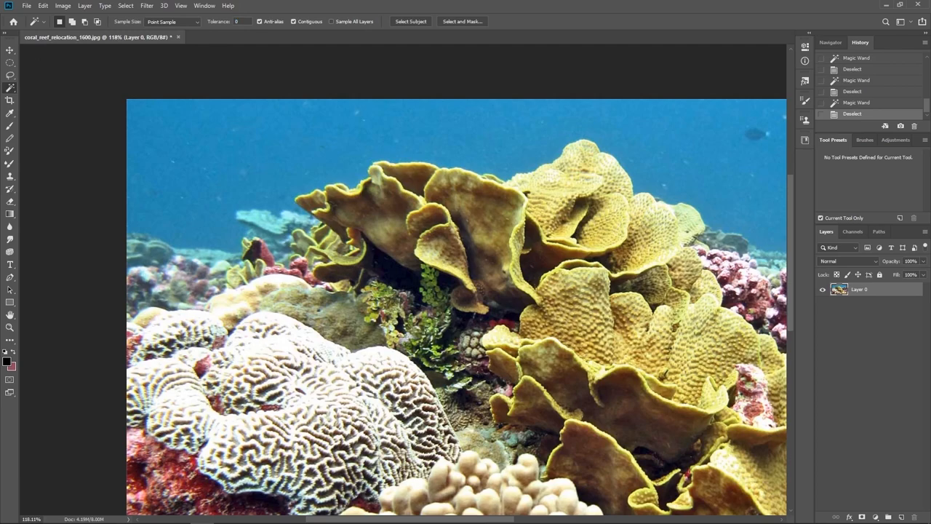
{"action": "mouse_move", "coordinate": [284, 161]}
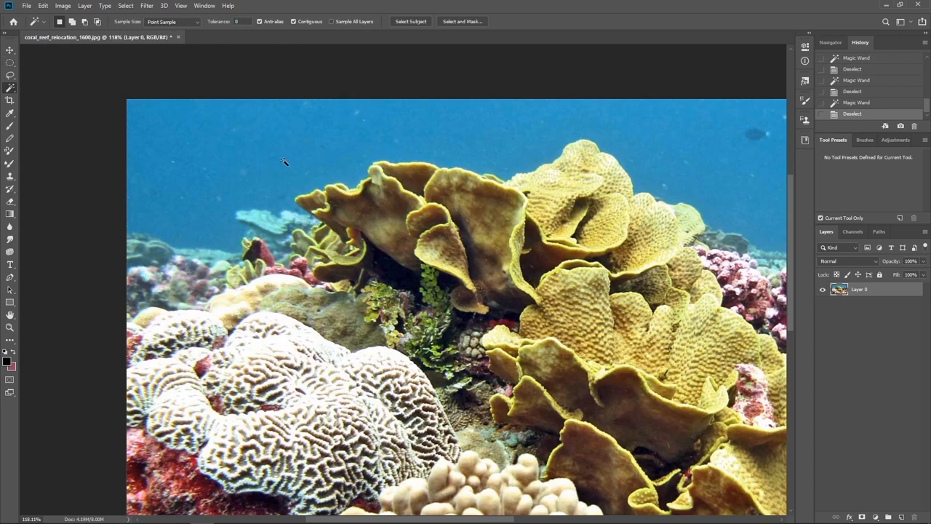
Sample the blue water with the Magic Wand at tolerance 0
{"action": "left_click", "coordinate": [304, 162]}
{"action": "type", "text": "85"}
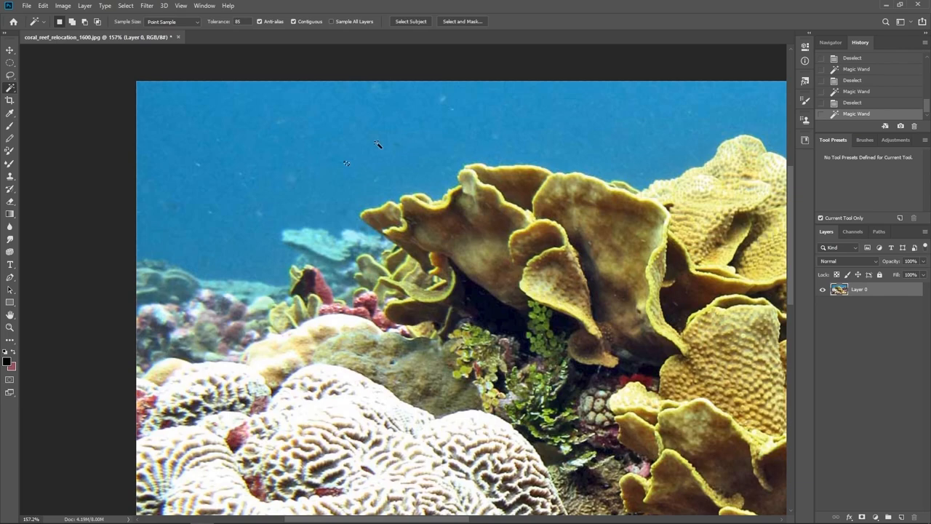
Set Tolerance to 31 and magic-wand the open blue water above the coral
{"action": "left_click", "coordinate": [426, 104]}
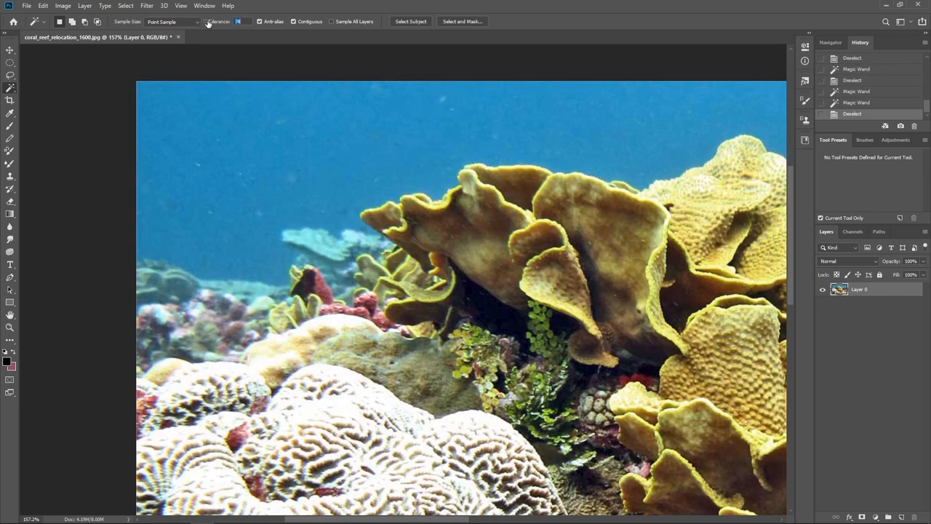
{"action": "left_click", "coordinate": [324, 169]}
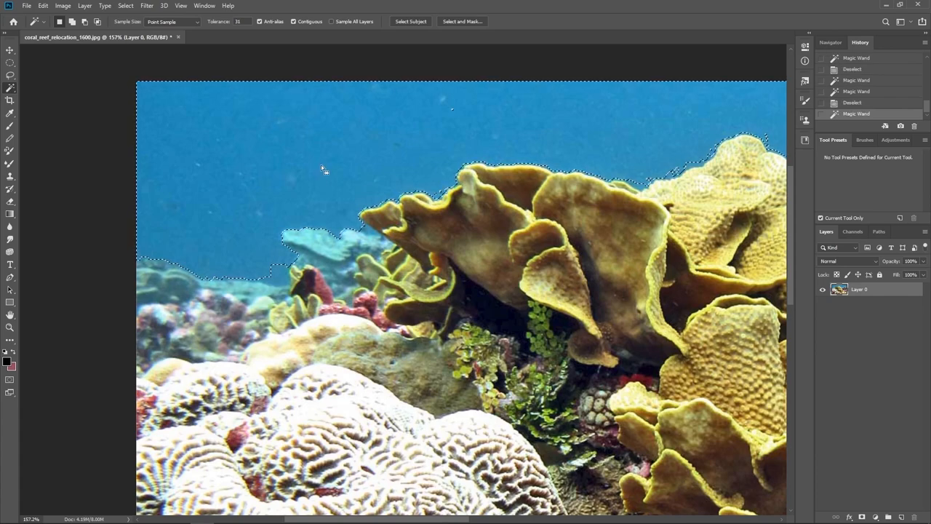